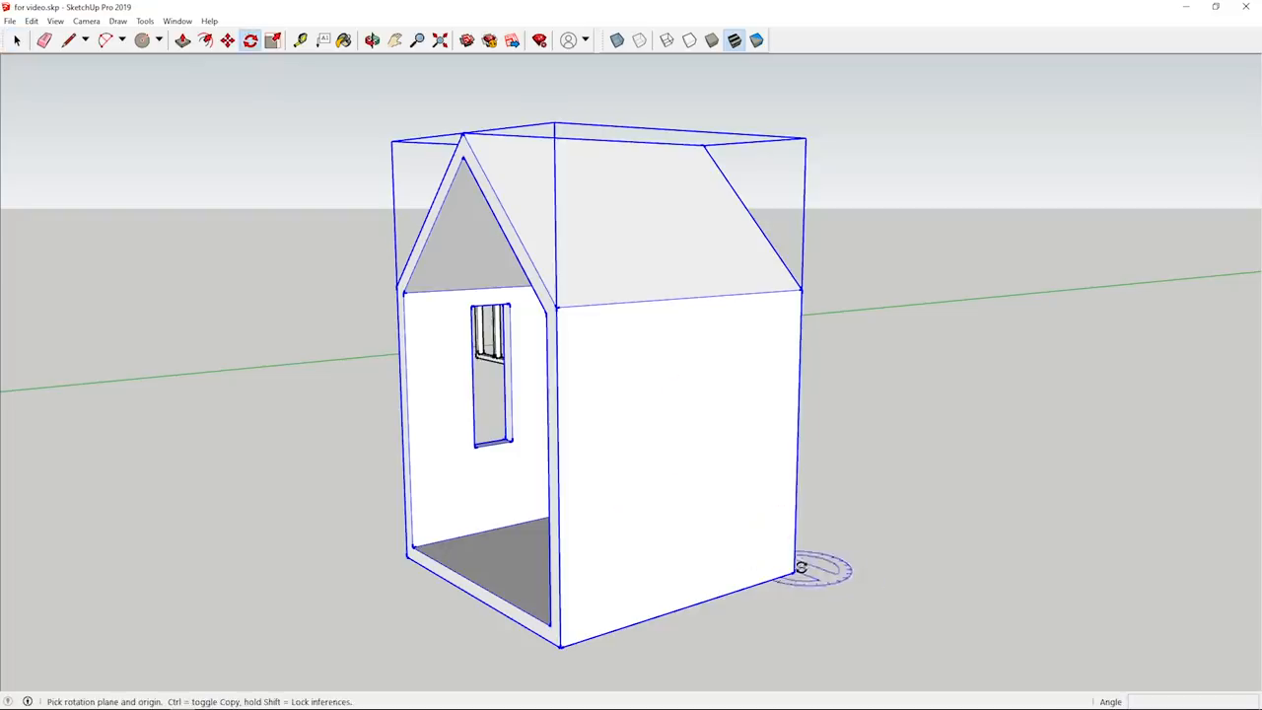
- Rotate the house body about its base corner until it lies on its side
drag(801, 567, 796, 587)
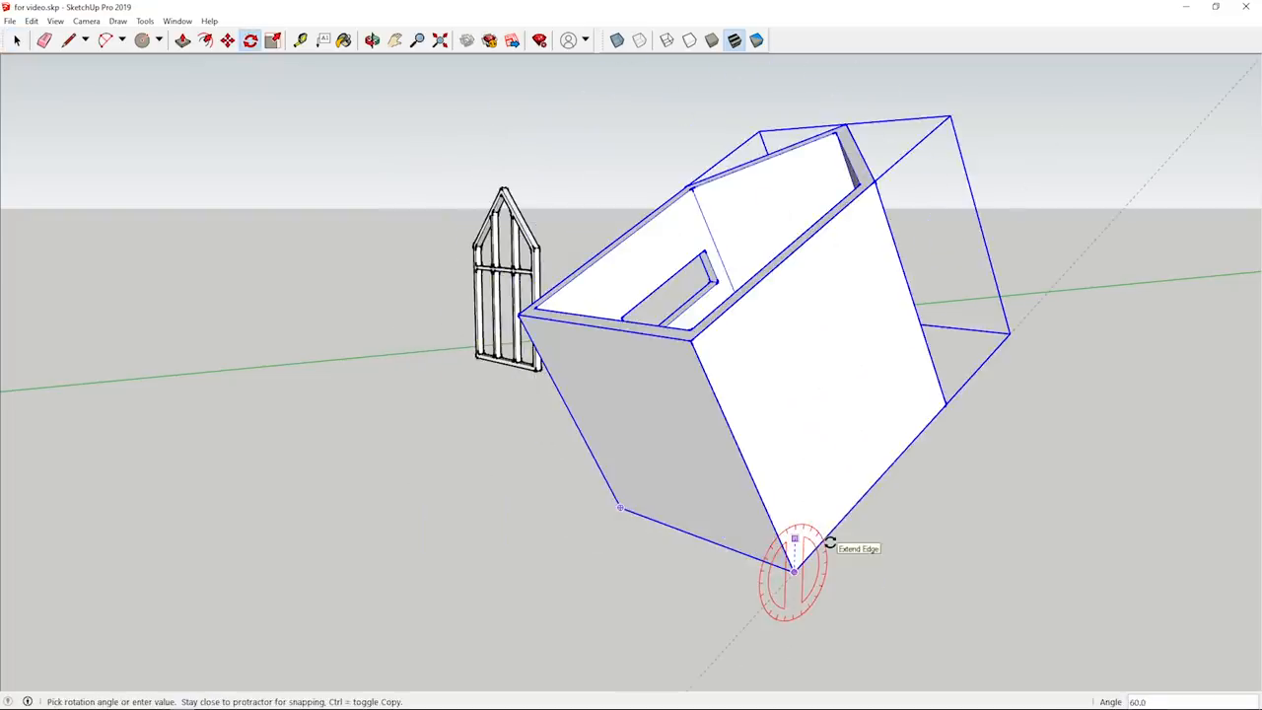